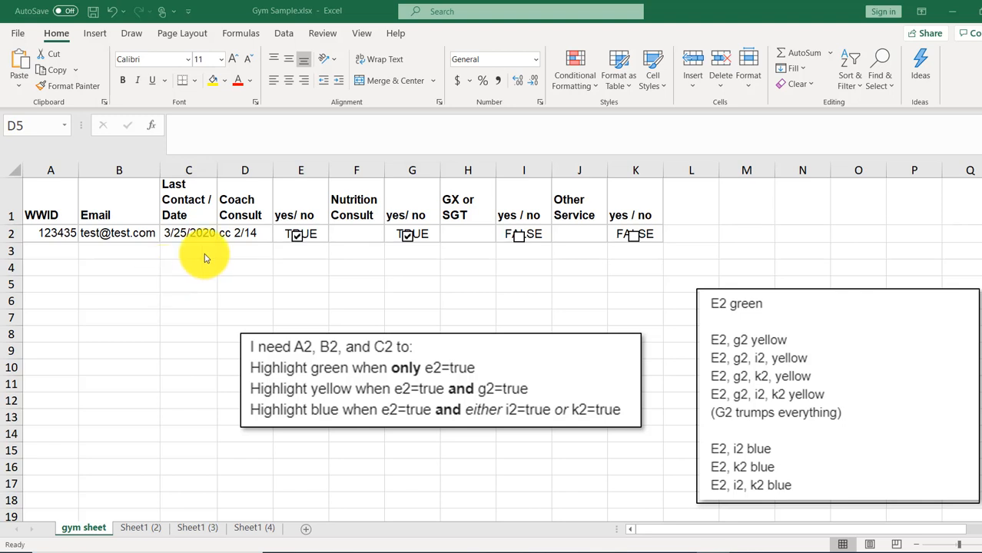
mouse_move(330, 243)
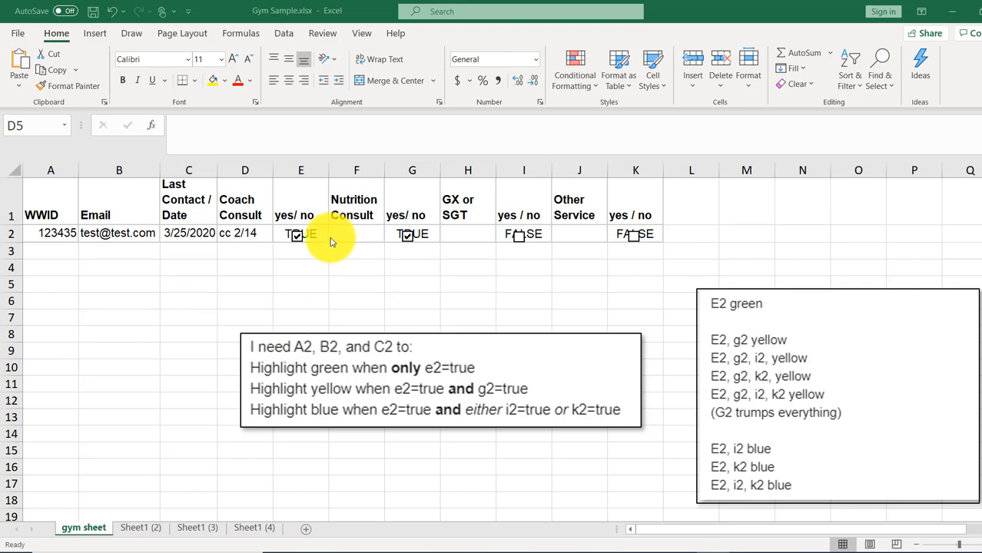
mouse_move(489, 252)
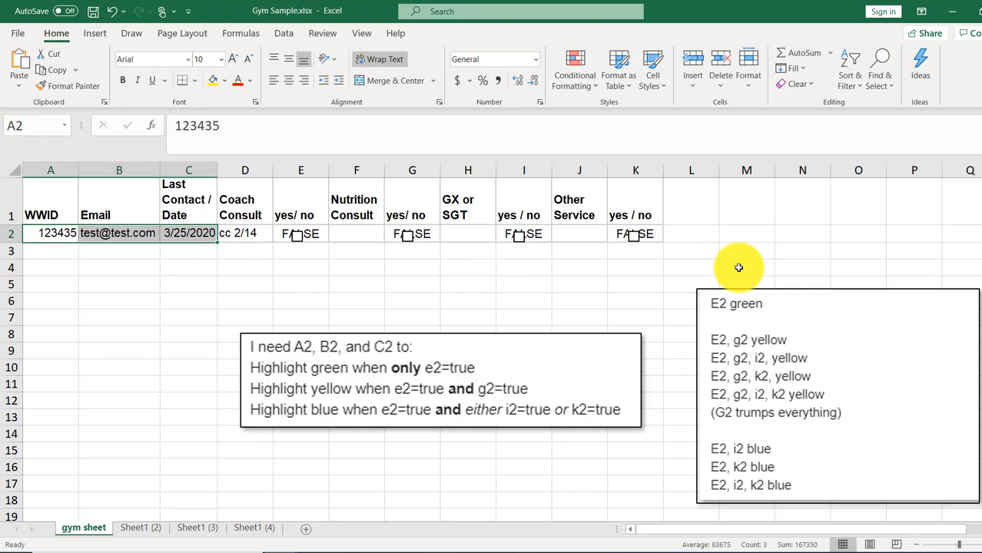
mouse_move(390, 381)
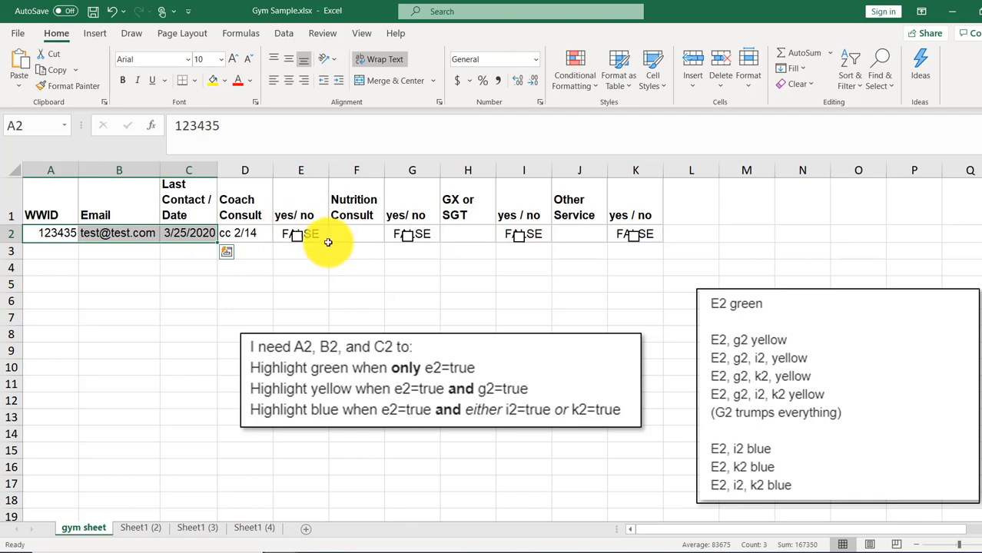
mouse_move(599, 86)
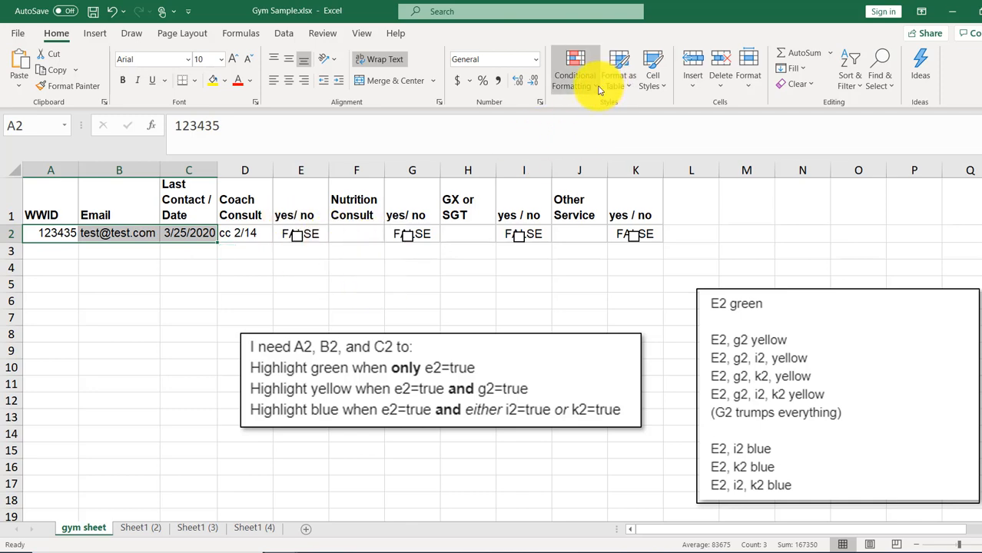
Create a formula rule =$E$2 on A2:C2 with a green fill
click(574, 69)
text(=)
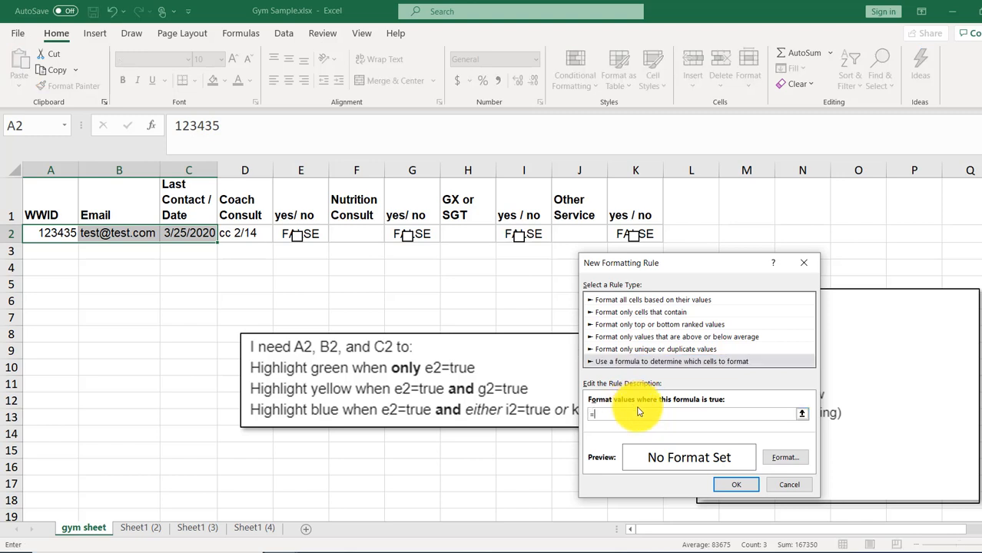
click(299, 233)
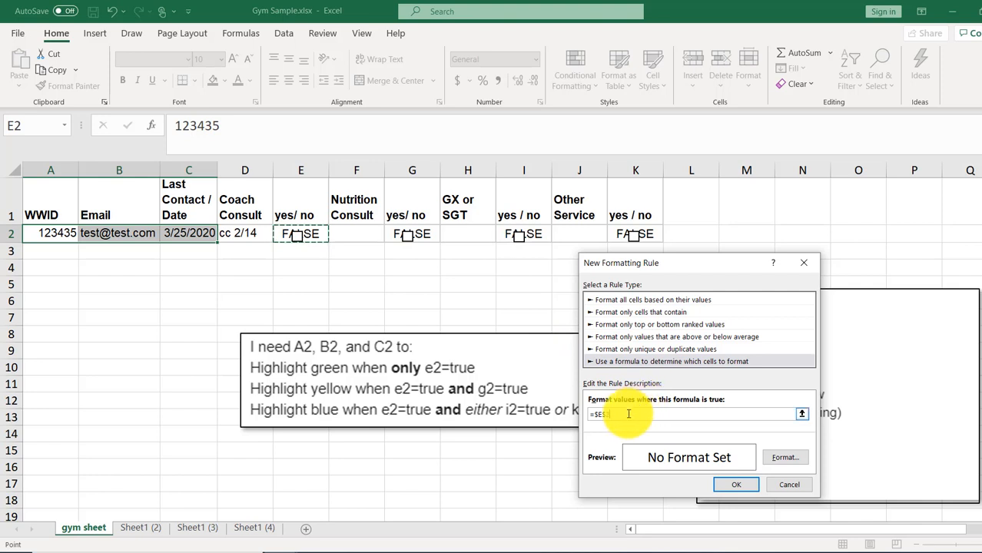
click(300, 234)
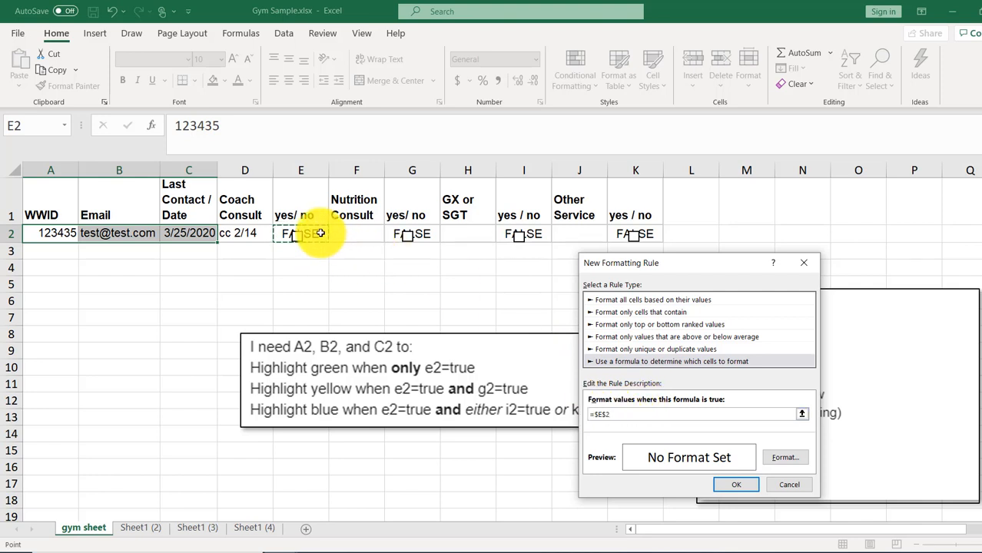
click(695, 415)
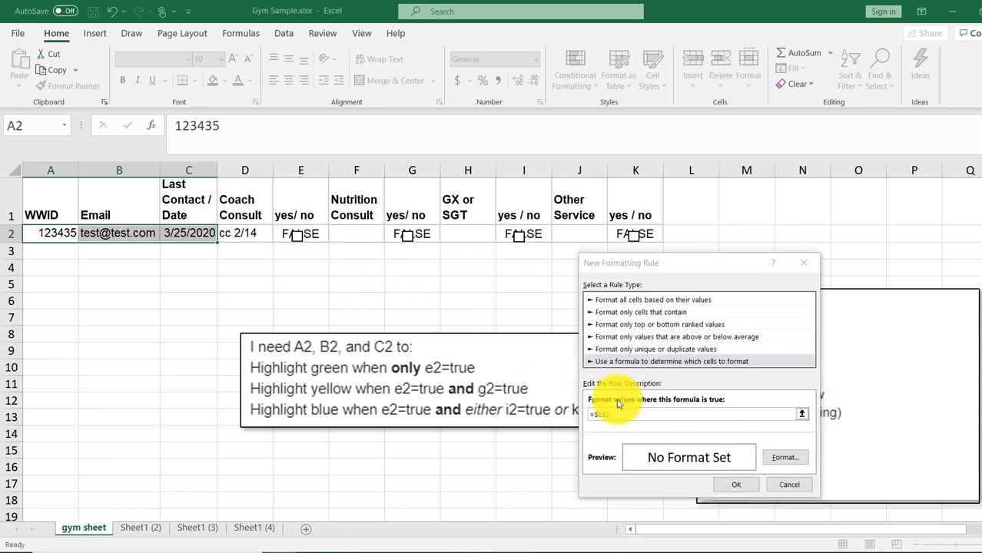
click(784, 458)
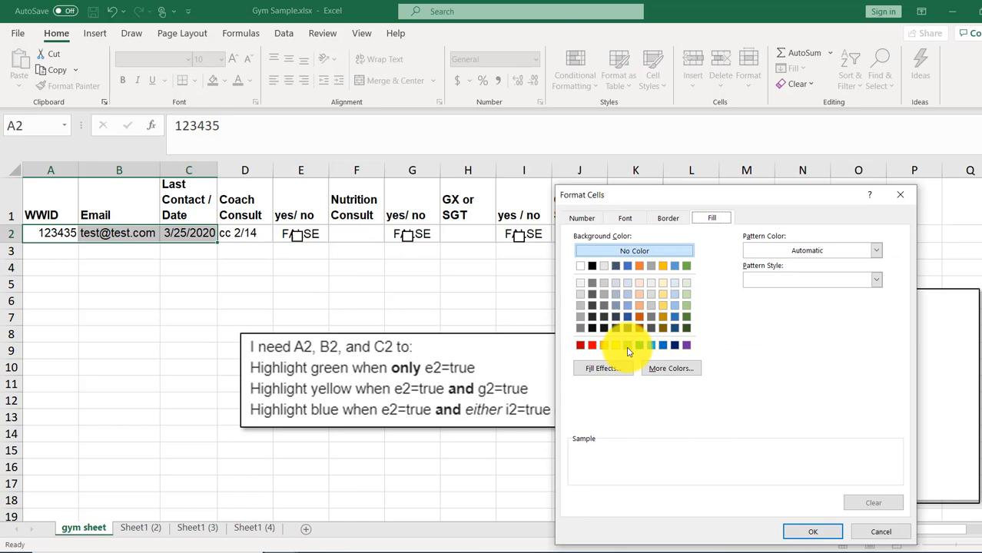
click(813, 532)
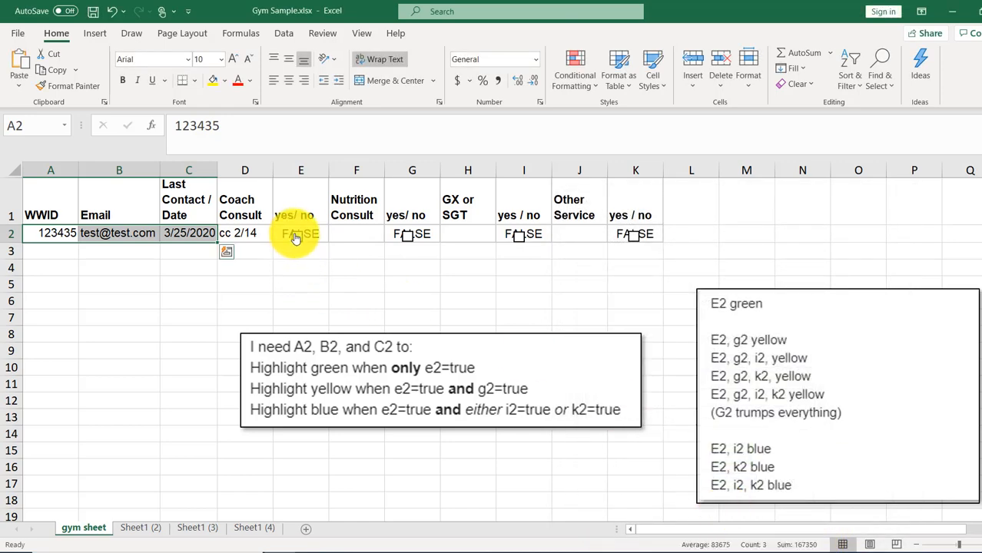
mouse_move(342, 340)
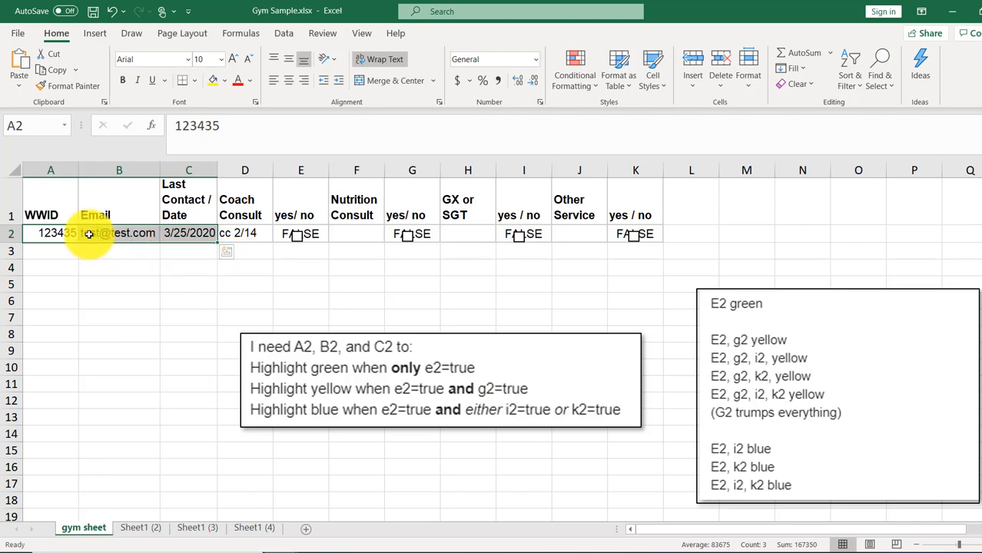
Create a second formula rule =and($E$2,$G$2) on A2:C2 with a yellow fill
click(575, 68)
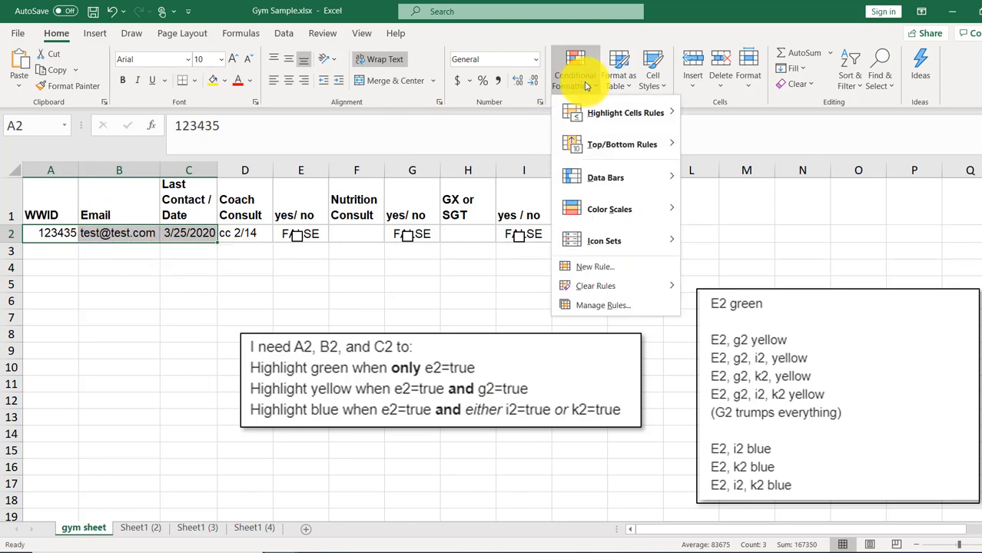
click(595, 268)
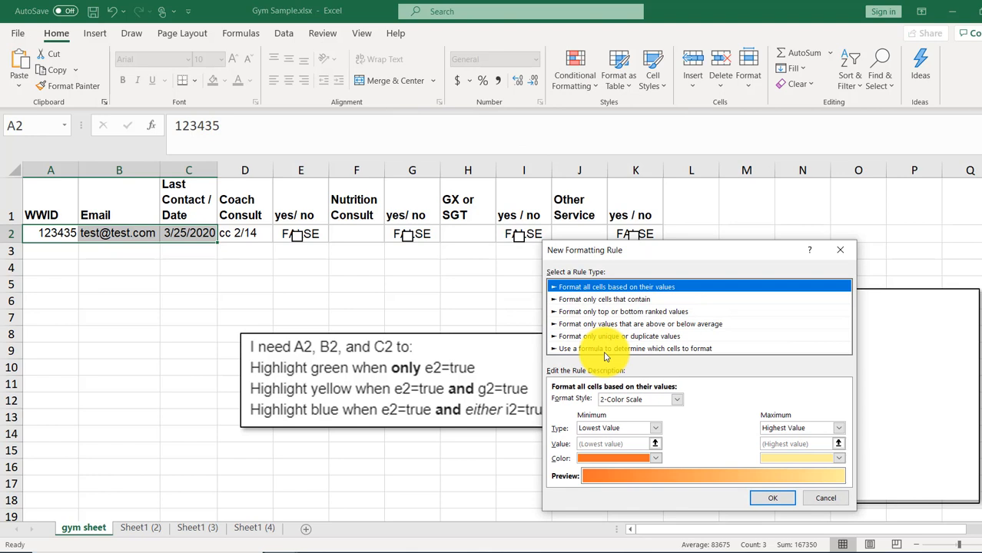
click(636, 347)
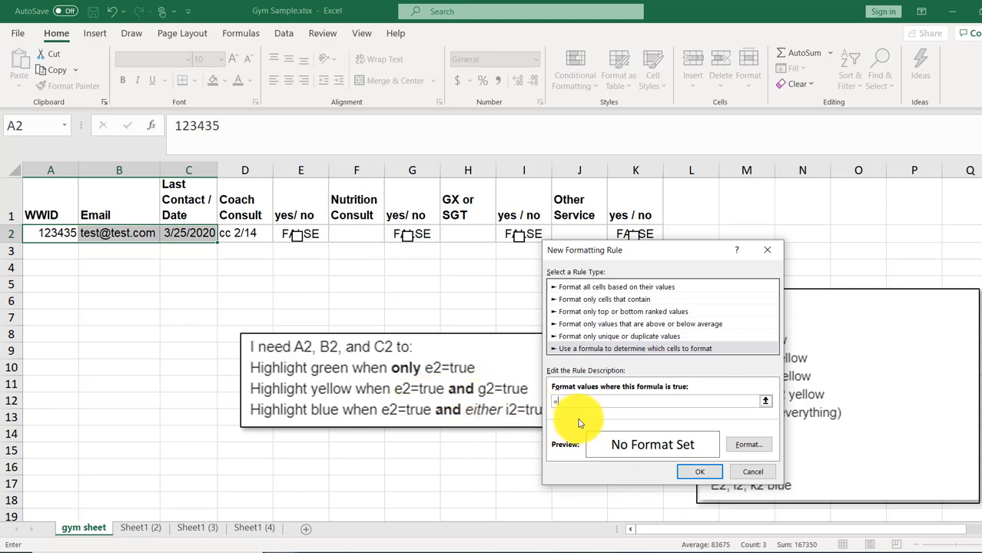
text(=and($E$2,)
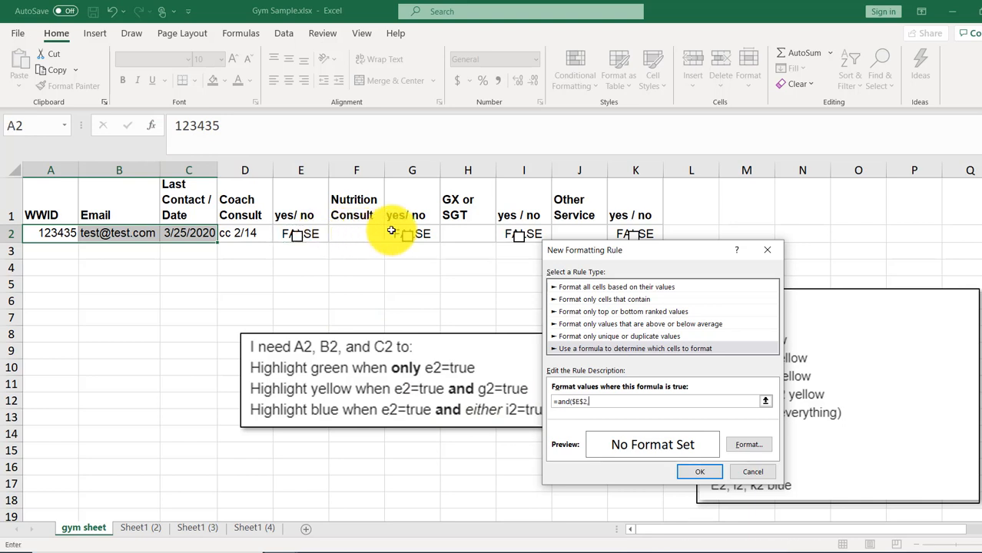
click(411, 233)
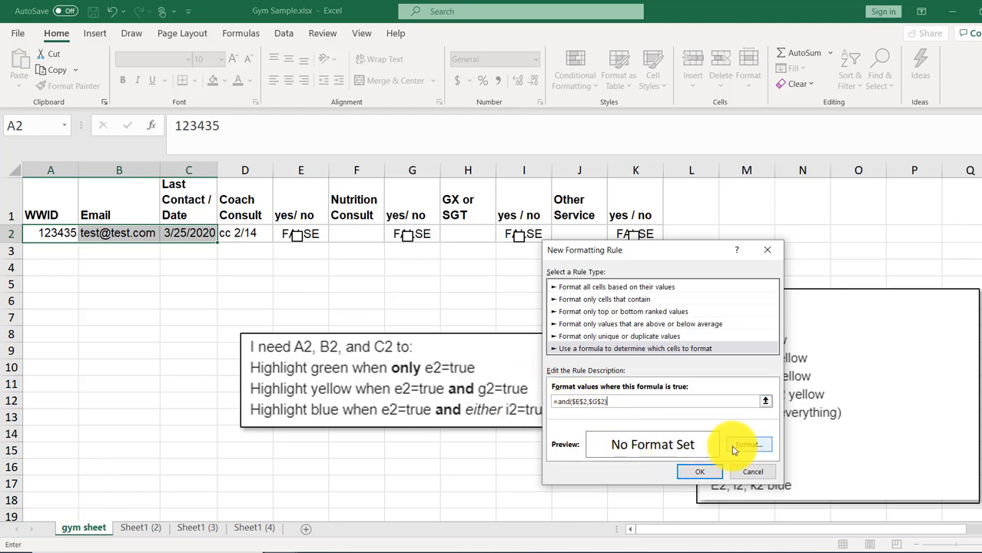
click(745, 444)
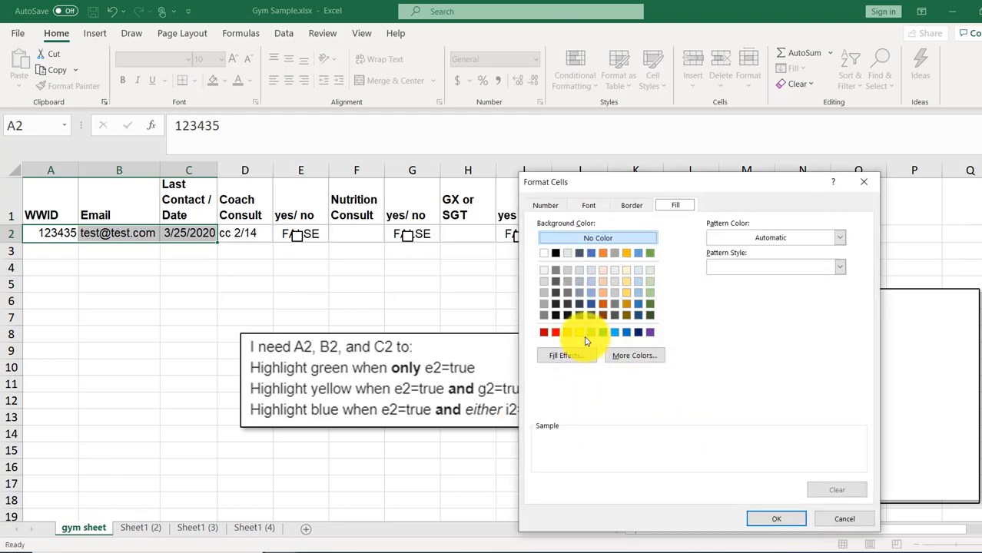
click(580, 332)
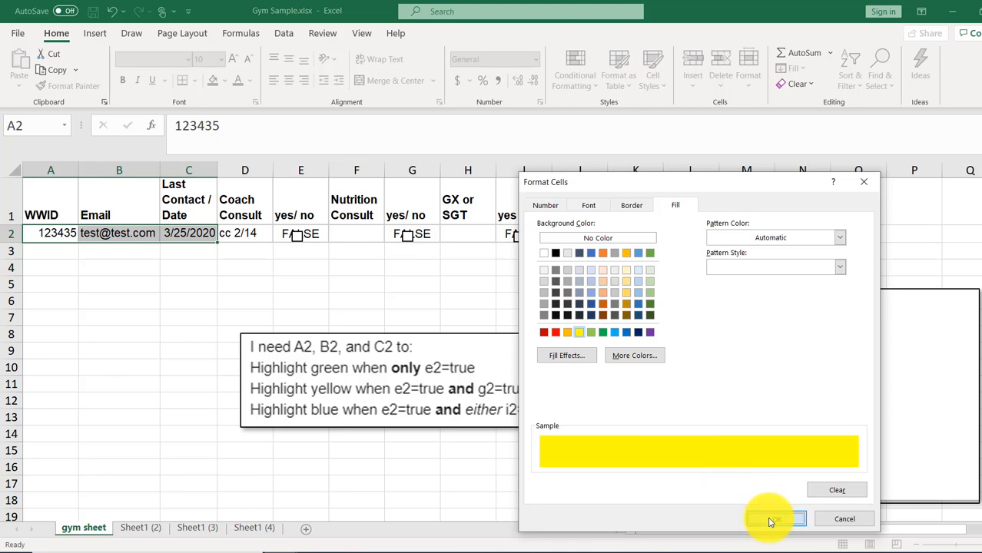
click(774, 519)
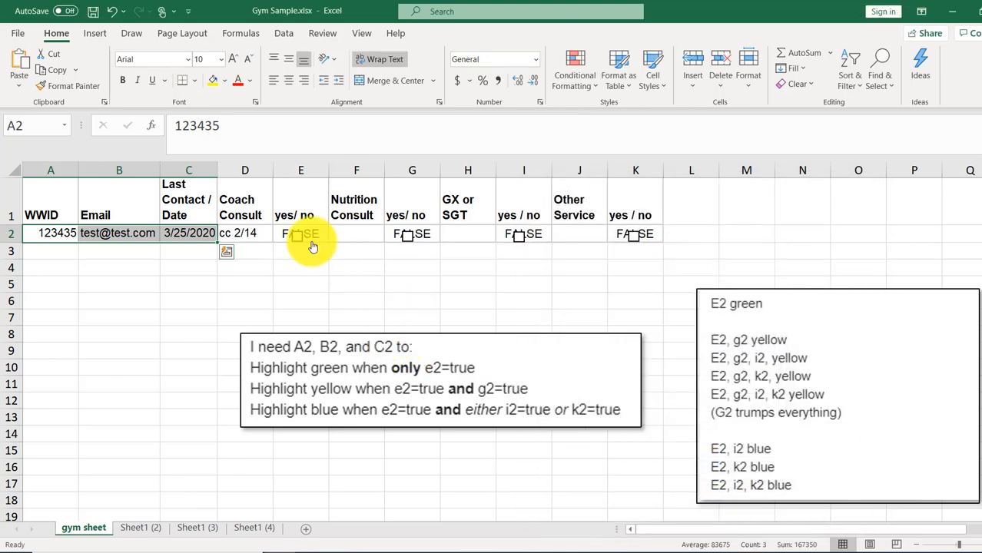
click(300, 233)
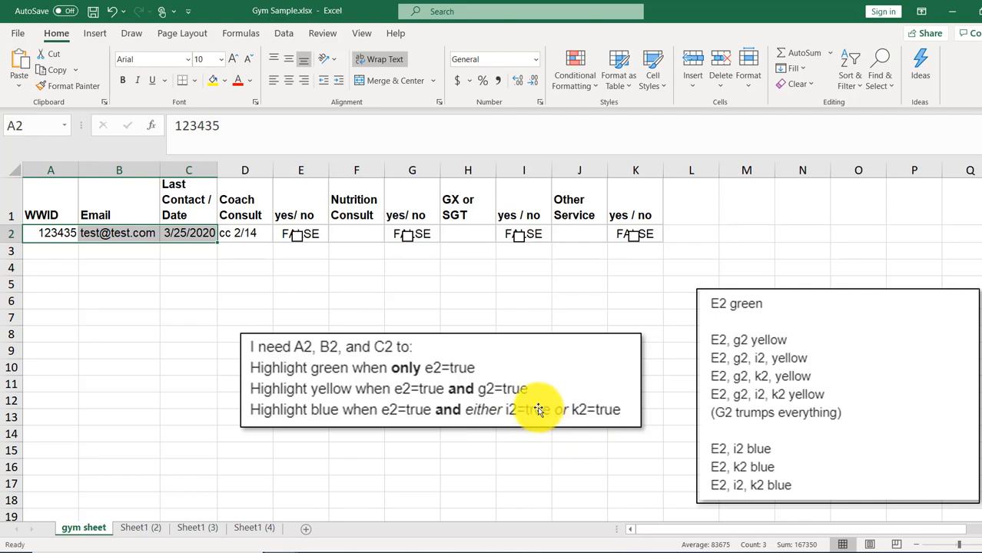
mouse_move(519, 224)
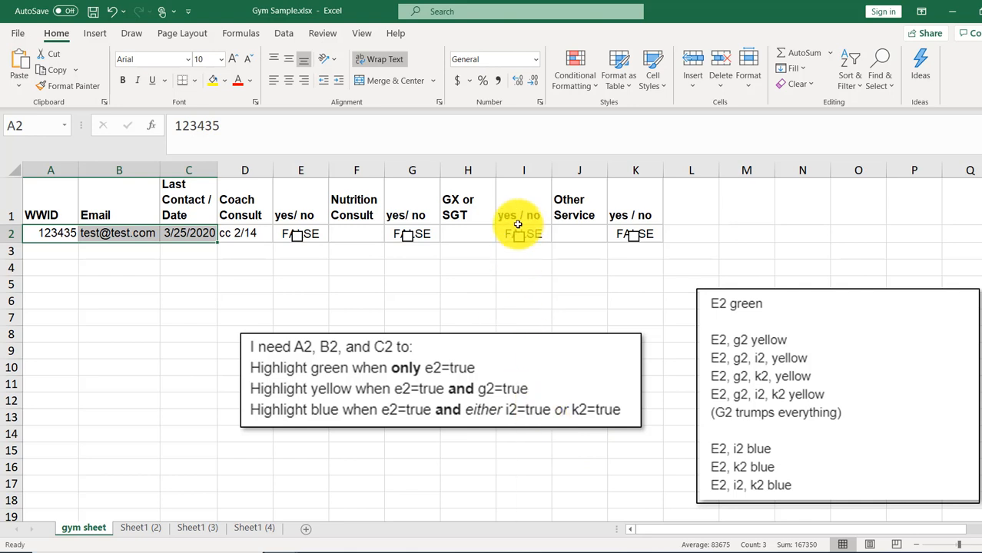
Create a third rule =and($E$2,OR($I$2,$K$2)) on A2:C2 with a blue fill and save it
click(575, 69)
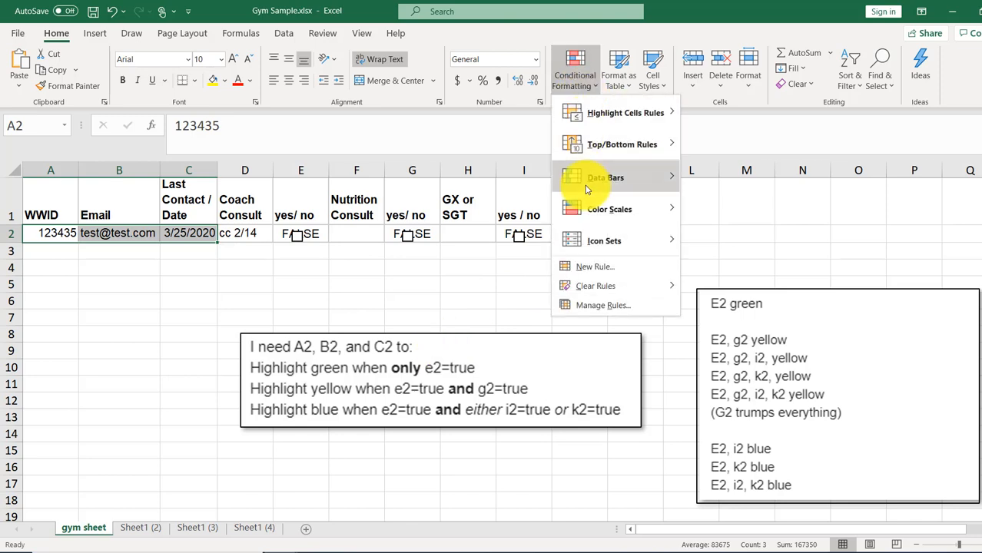
click(595, 268)
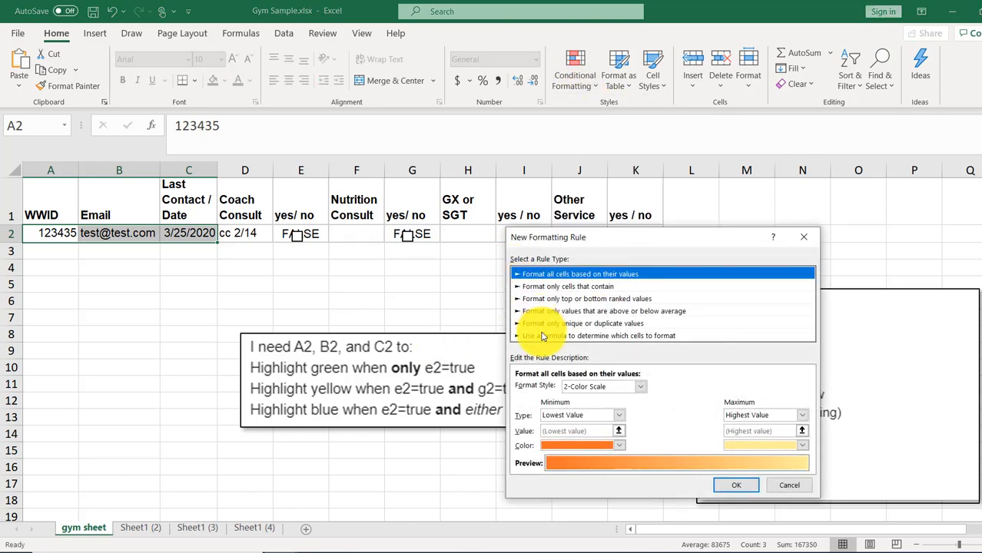
click(600, 335)
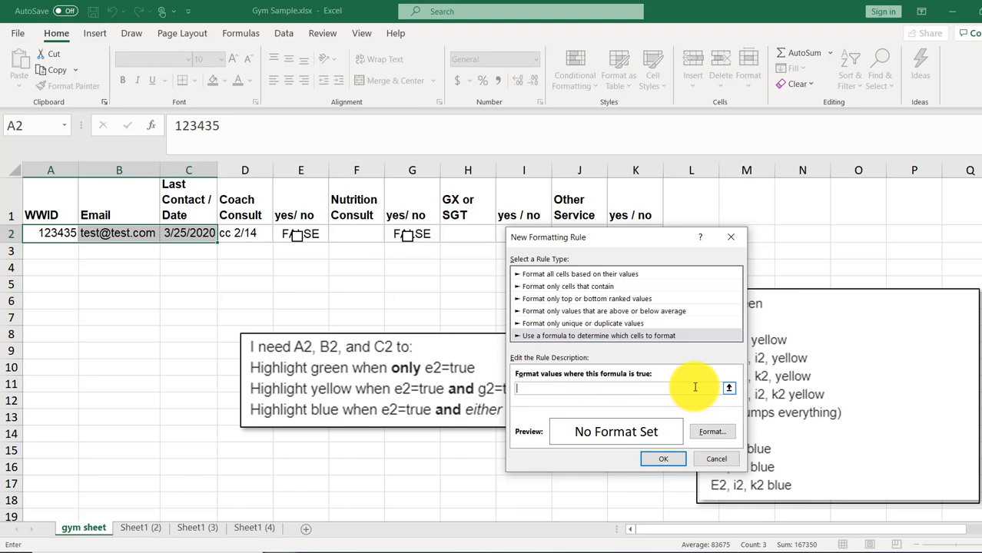
text(=and()
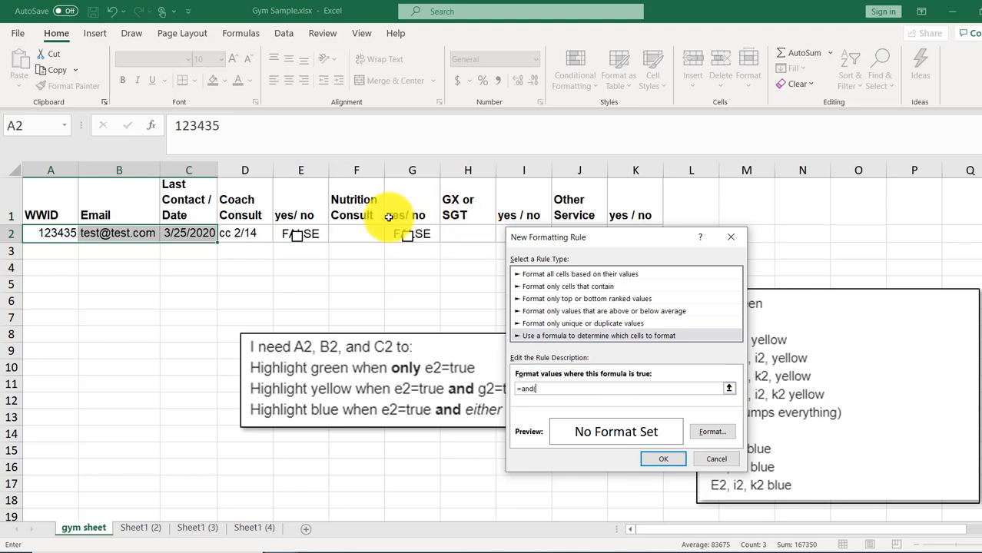
click(300, 233)
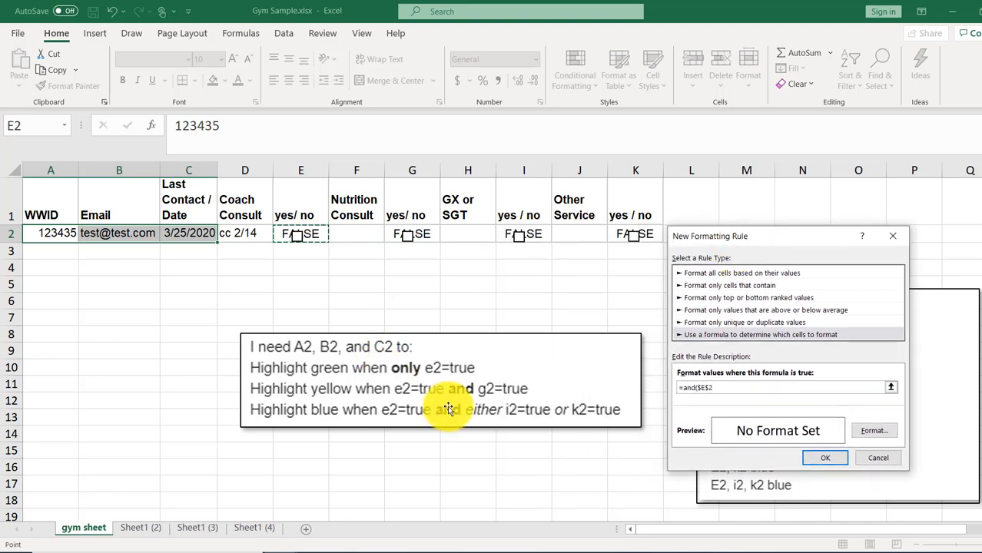
text(,OR()
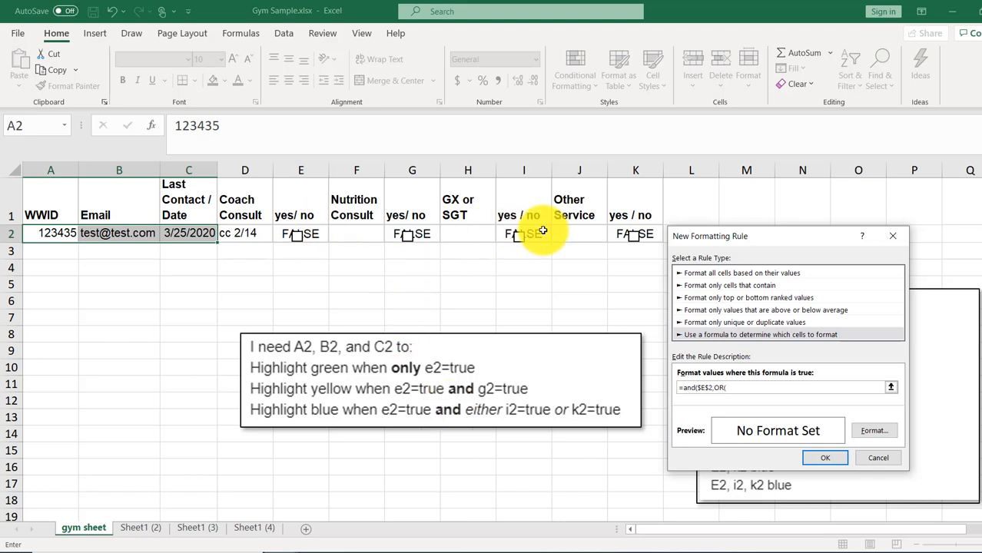
text($I$2)
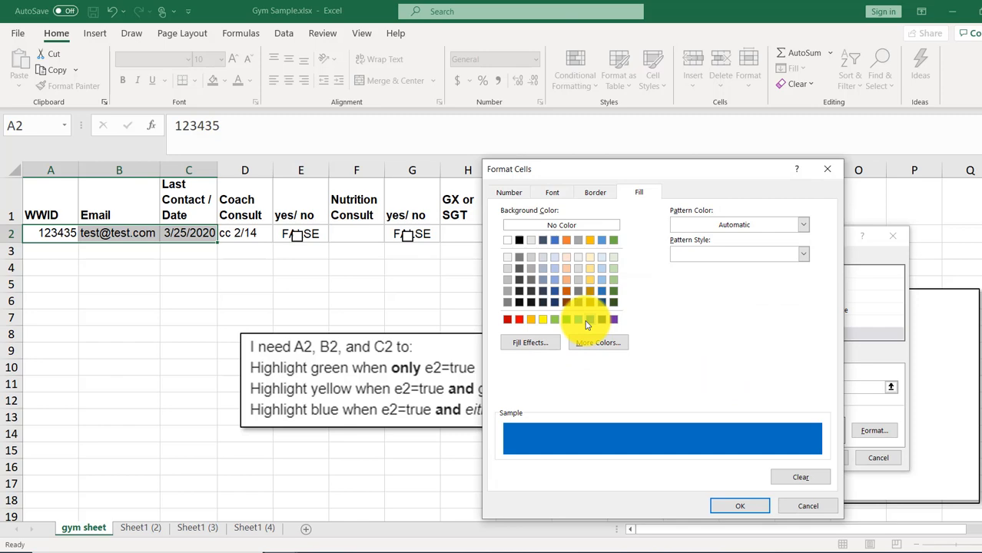
click(739, 506)
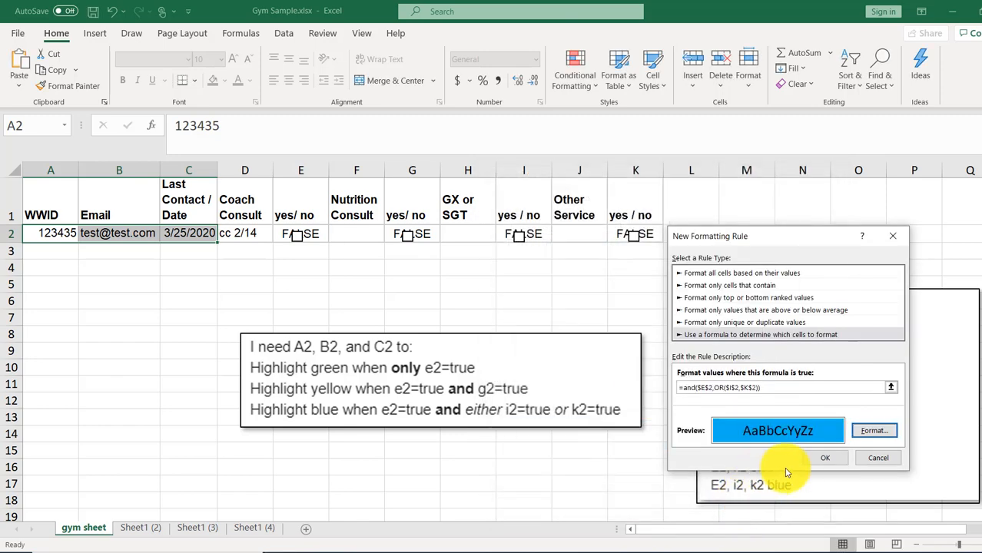
click(826, 458)
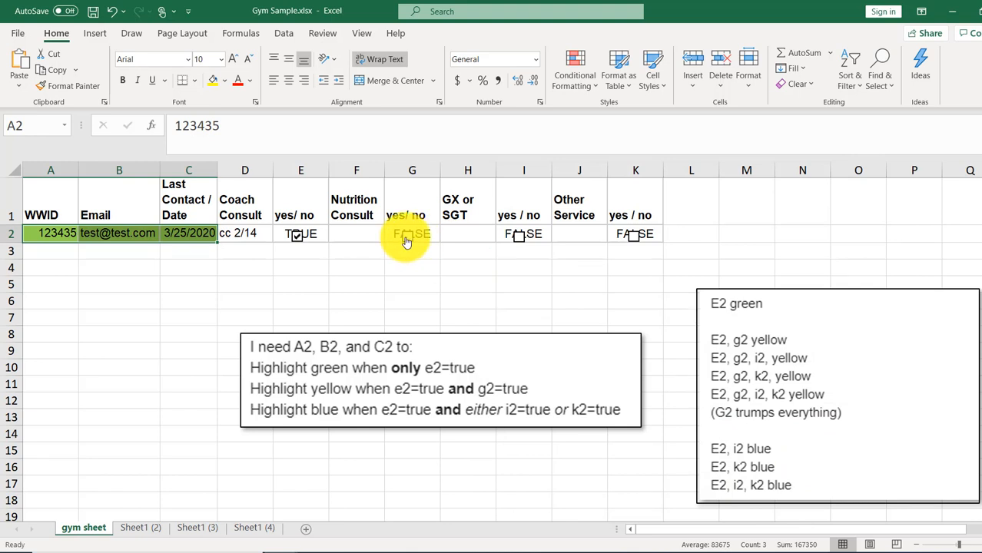
mouse_move(521, 242)
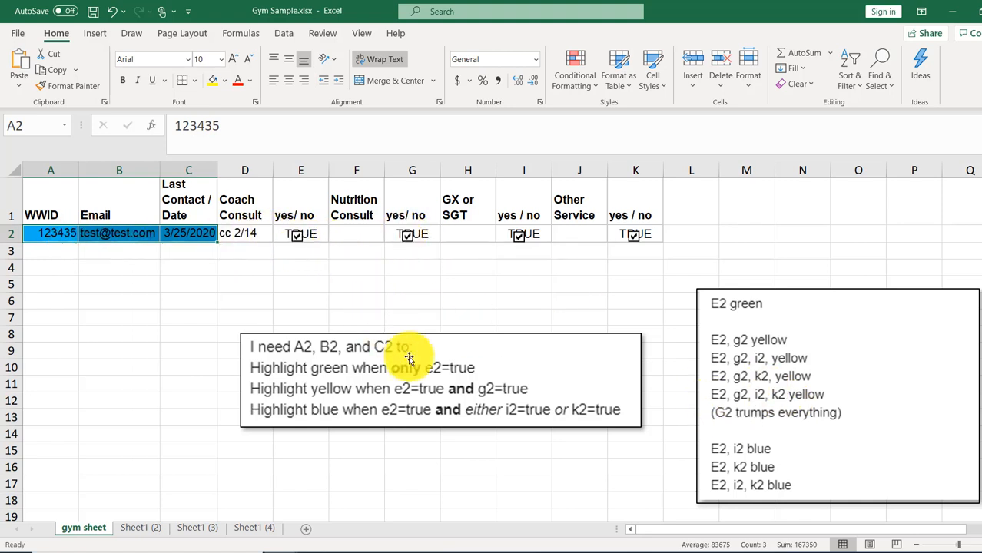
mouse_move(439, 252)
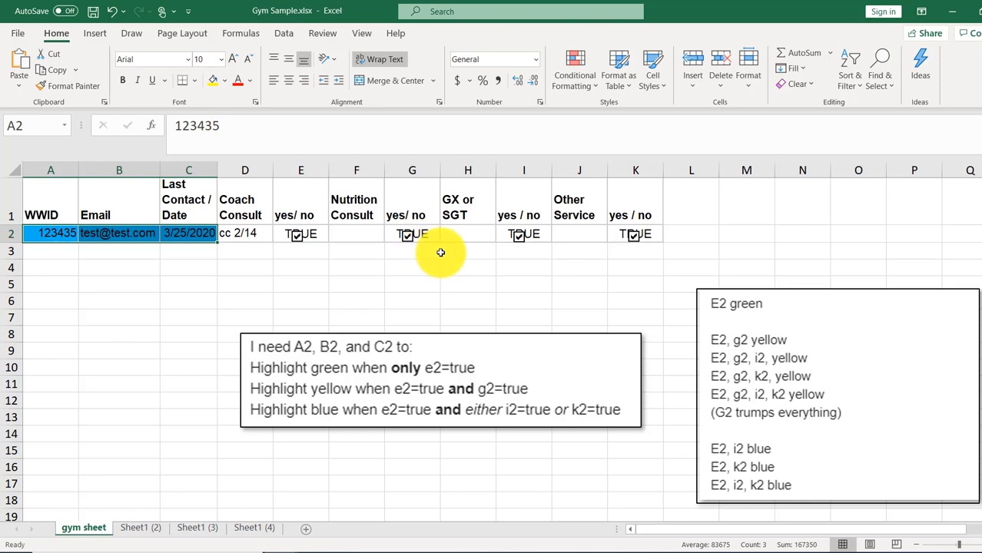
Bring up the Conditional Formatting menu after ticking all four checkboxes
click(575, 69)
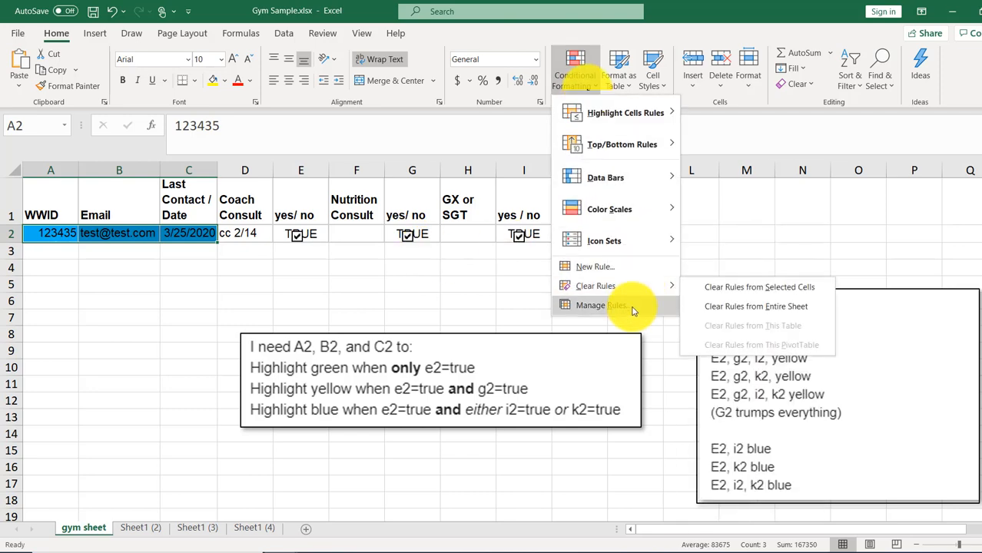
In Manage Rules, move the blue rule below the yellow one so A2:C2 shows yellow
click(603, 304)
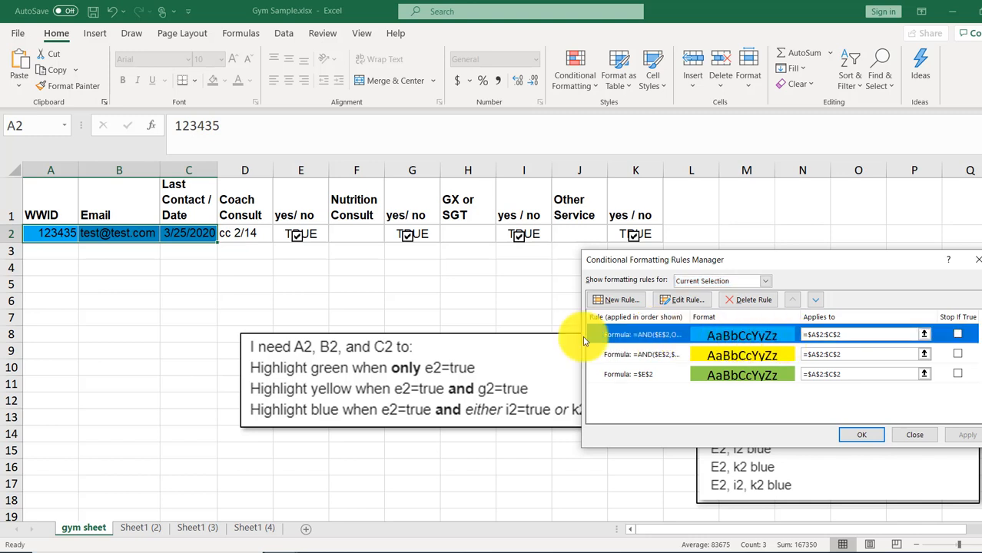
mouse_move(816, 299)
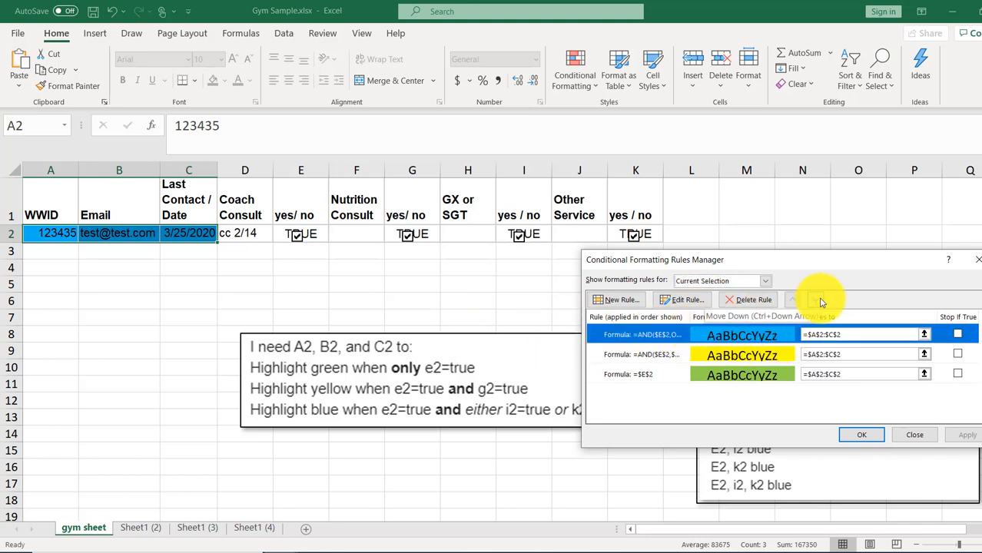
click(815, 298)
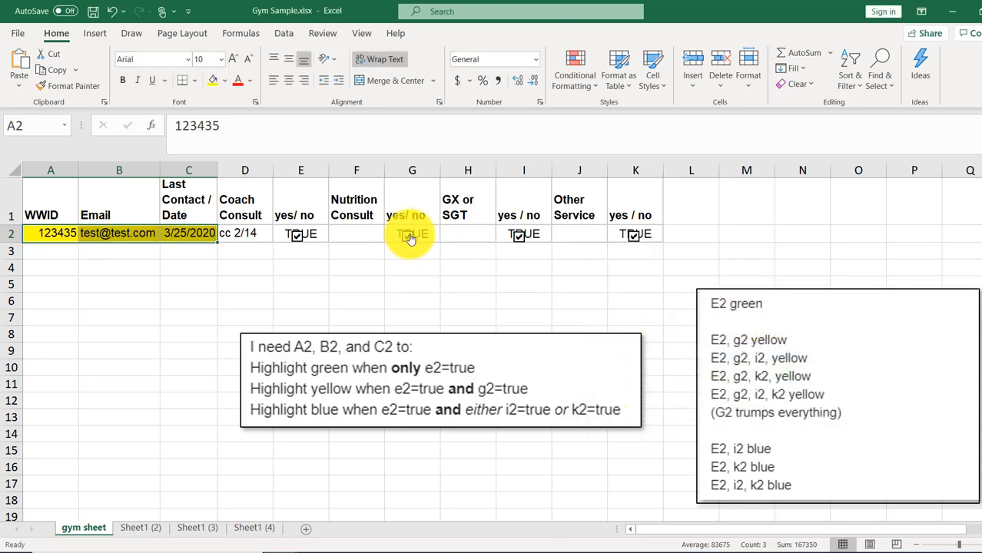
Untick G2 so the A2:C2 fill switches from yellow to green
click(412, 233)
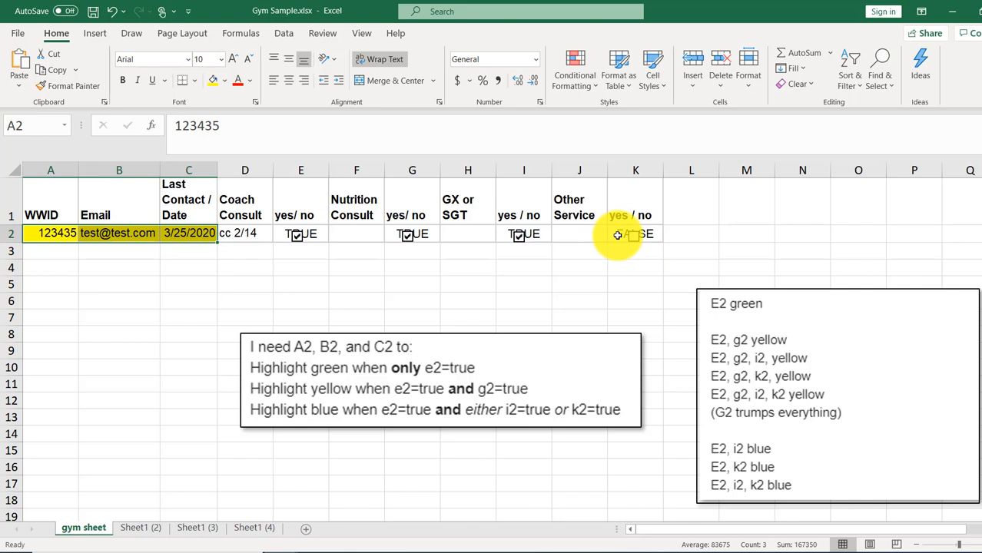
click(406, 234)
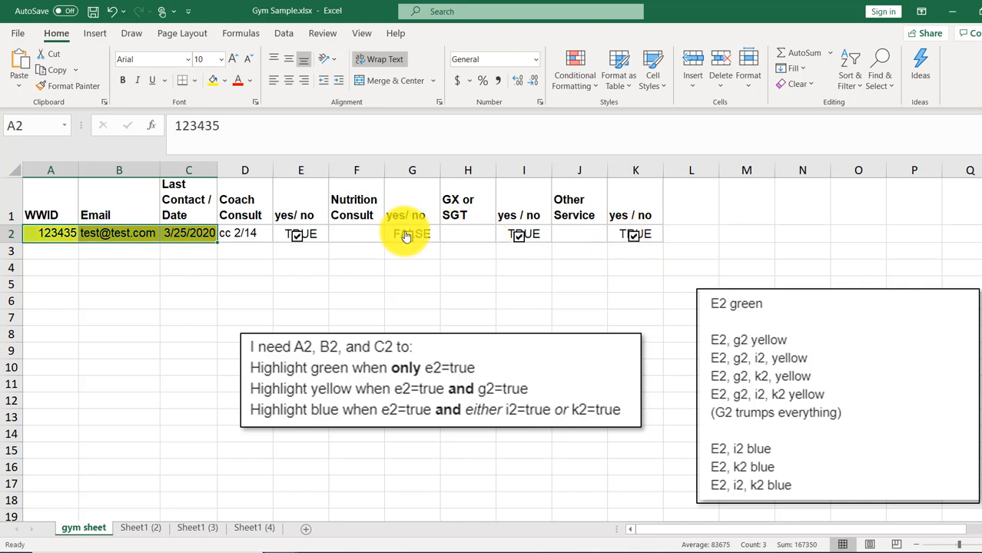